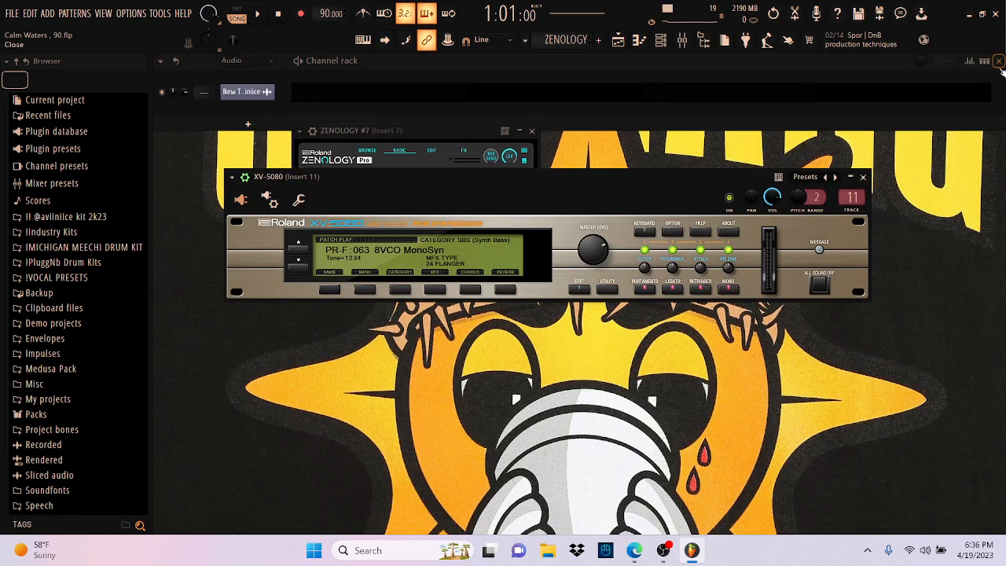
Step: Close the XV-5080 and Zenology windows so the full Playlist arrangement shows
click(988, 62)
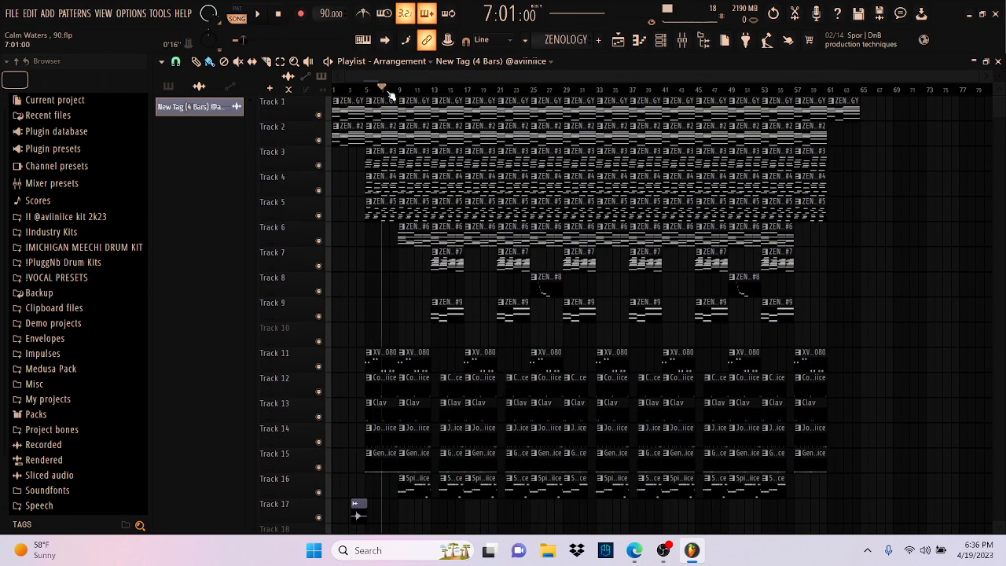
click(258, 13)
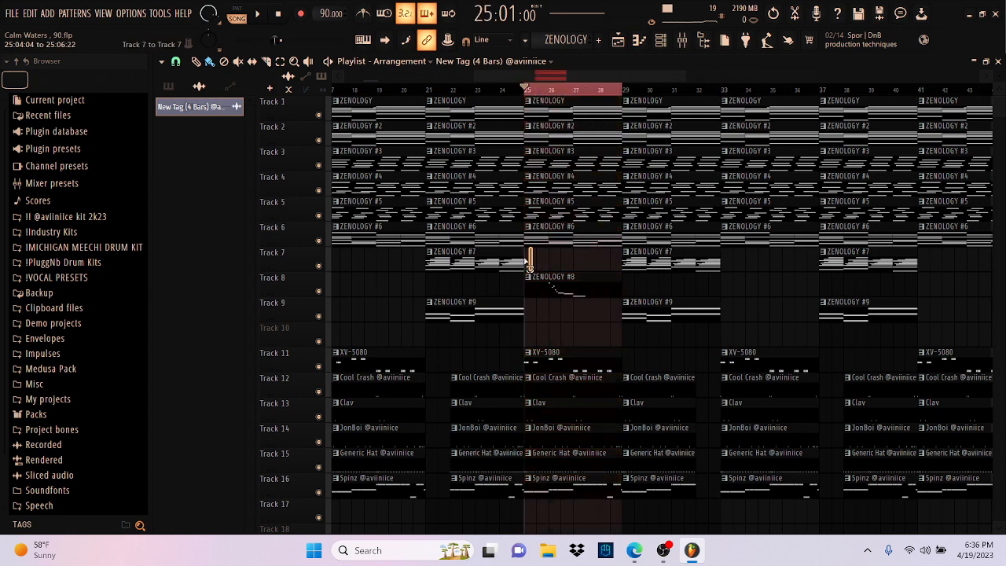
Step: Zoom the Playlist out and show the pattern picker listing the ZENOLOGY, RV-5080 and drum patterns
click(472, 302)
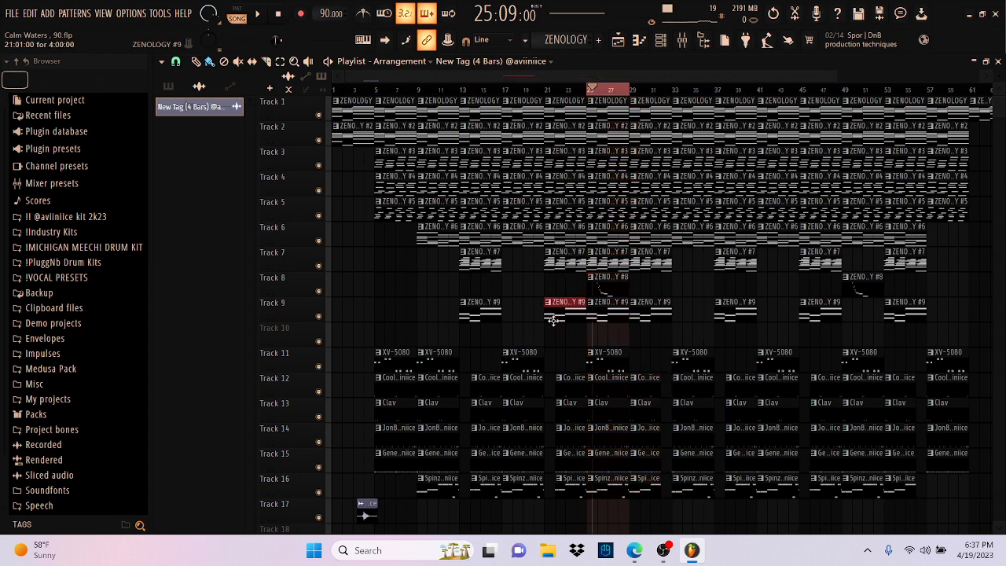
click(170, 87)
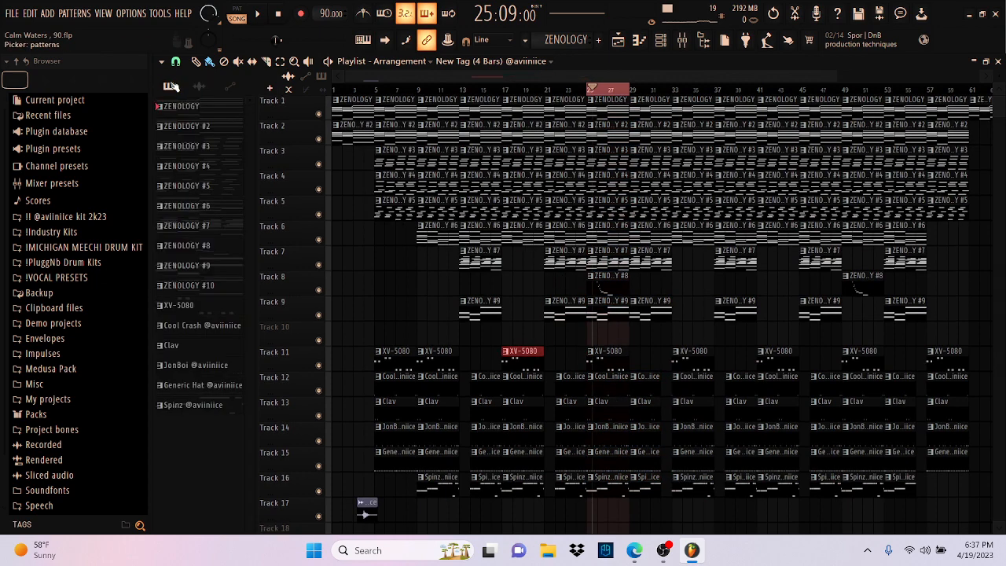
click(198, 286)
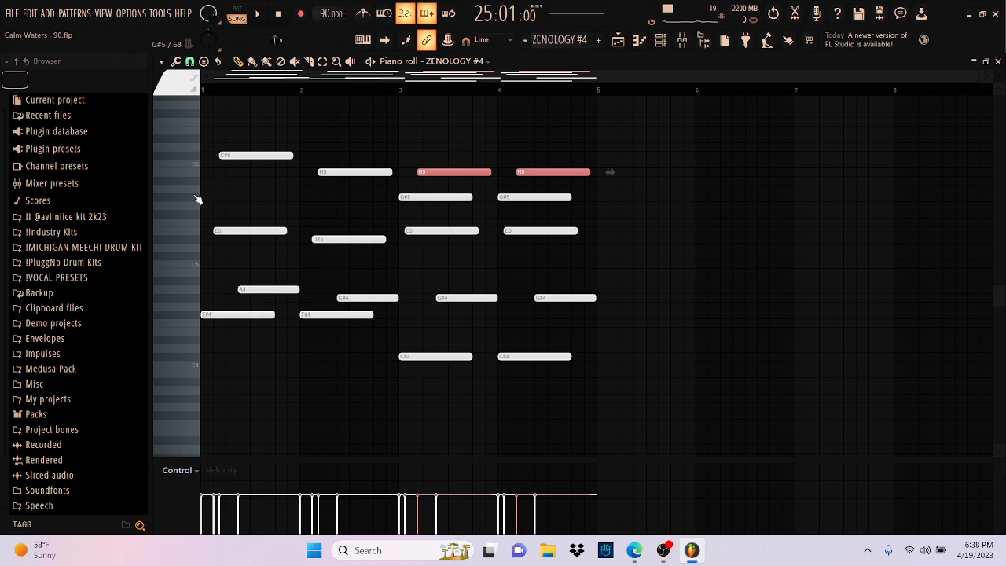
mouse_move(339, 255)
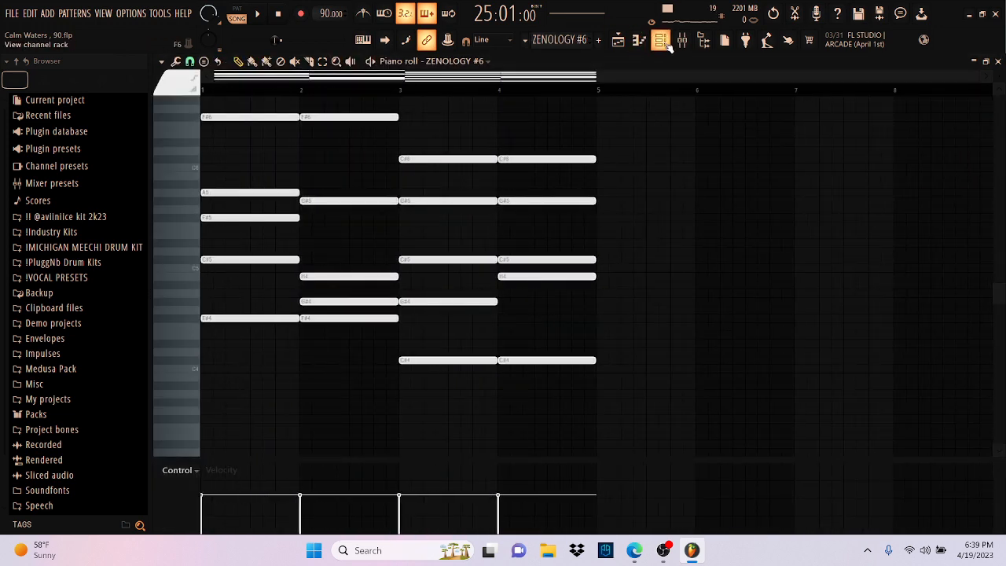
Step: Show the channel rack and bring up ZENOLOGY #6 with its XV Strings patch
click(660, 41)
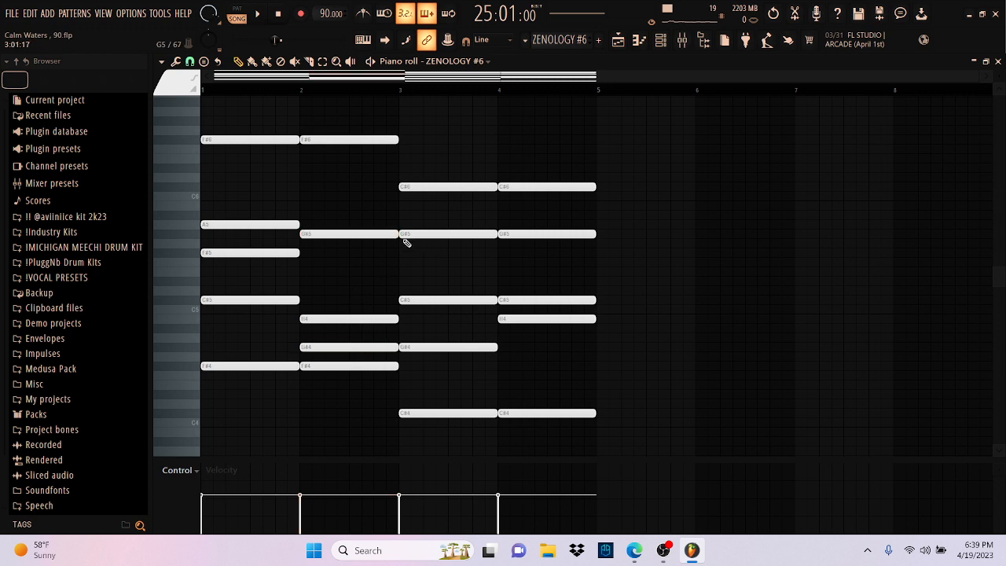
click(257, 13)
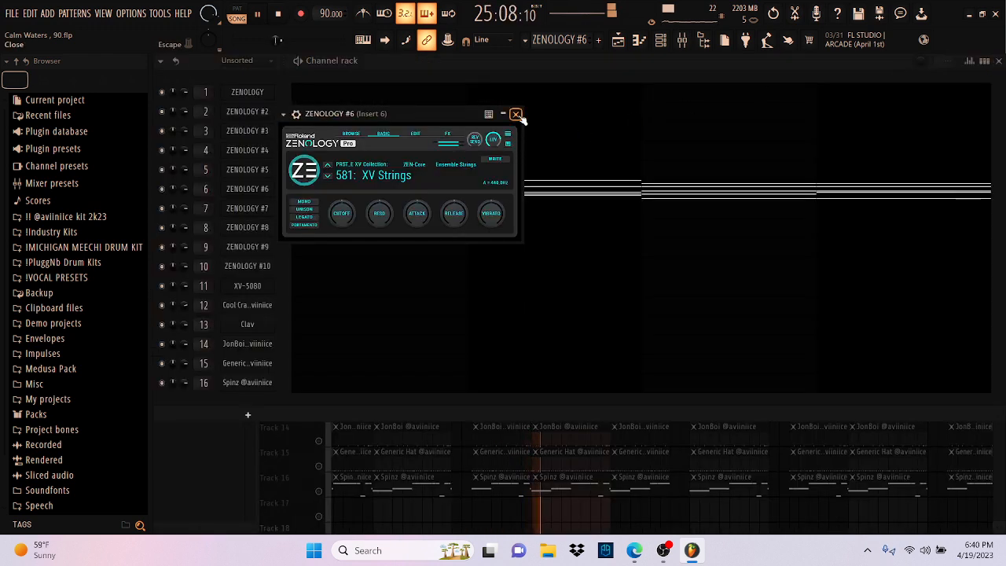
Step: Close the Zenology #6 window, returning to the Playlist with the pattern picker open
click(516, 113)
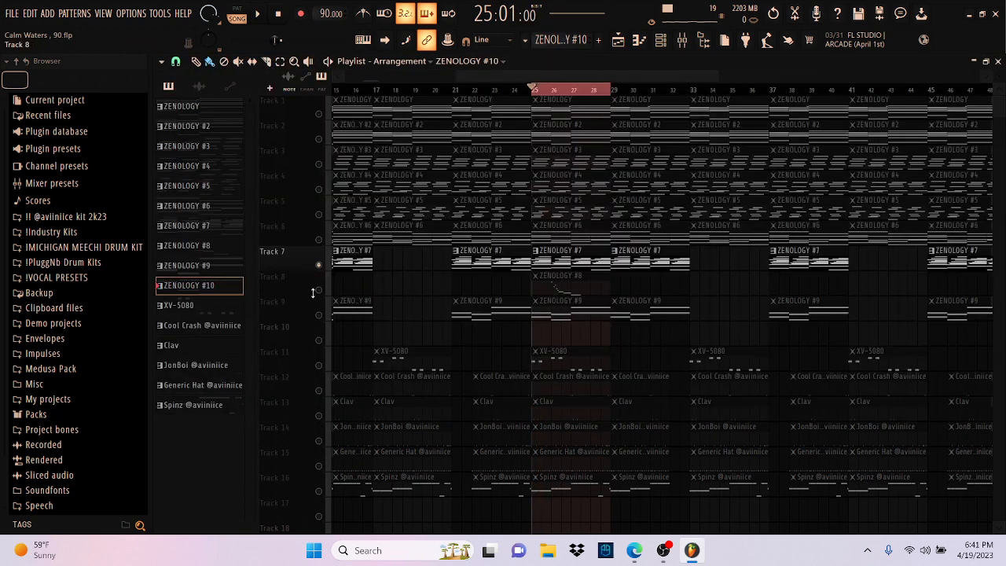
click(558, 275)
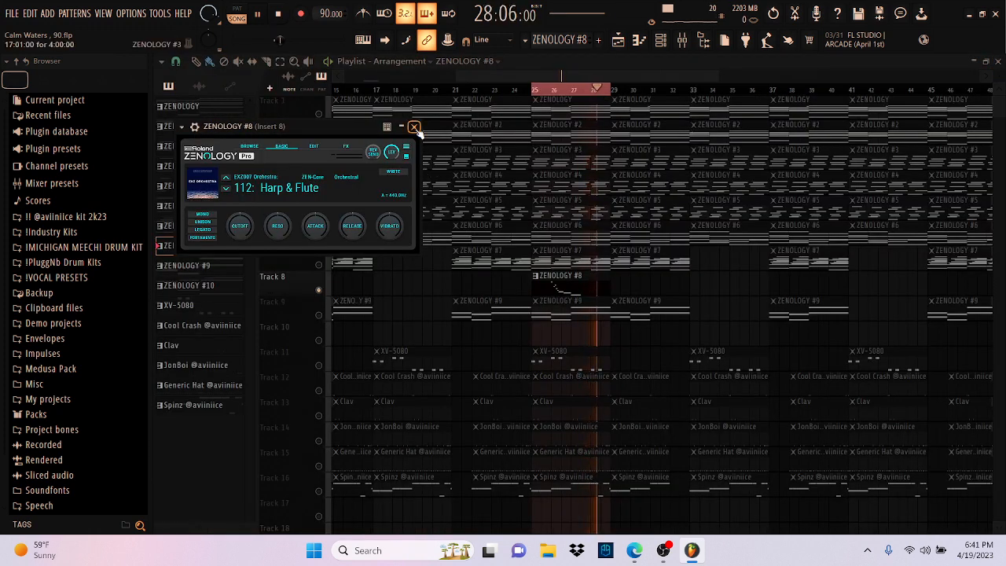
click(415, 125)
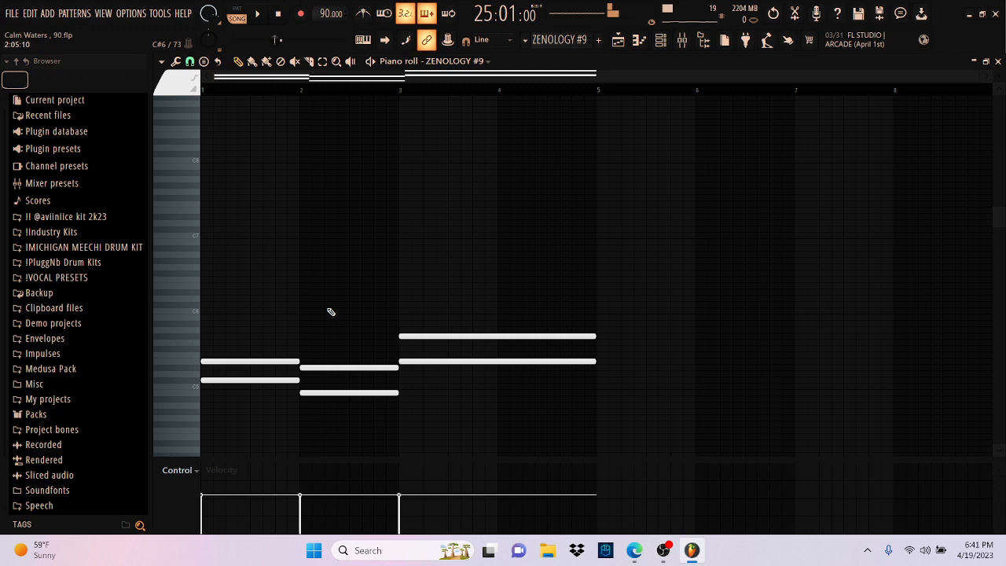
Step: Paint a ZENOLOGY #10 clip onto Track 10 at bar 25
click(256, 13)
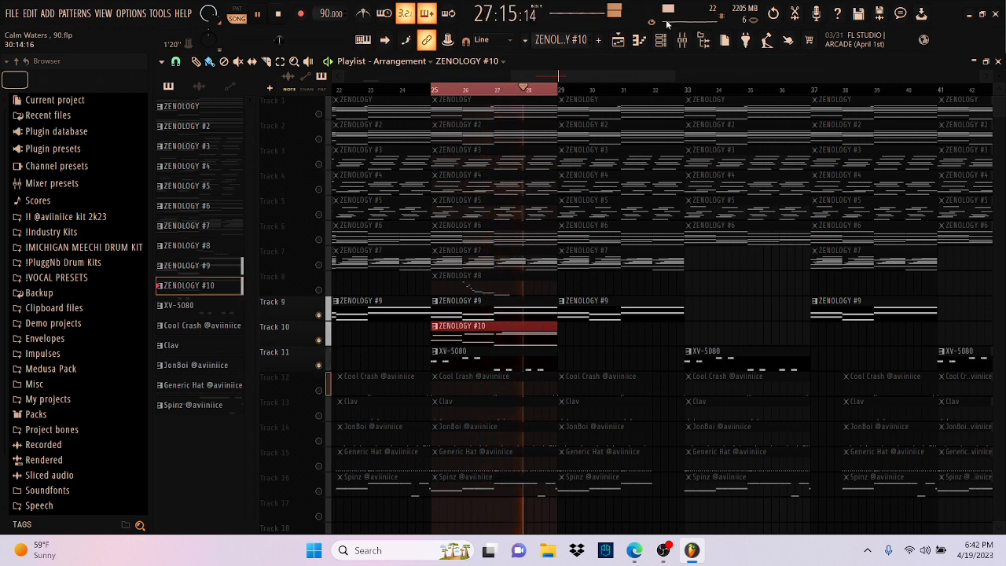
click(660, 41)
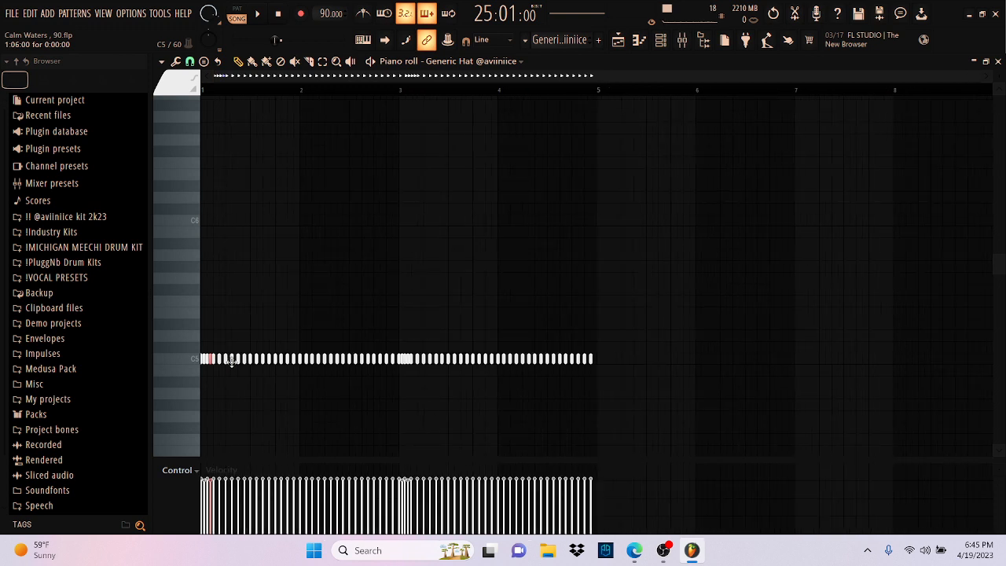
Step: Draw a run of rapid repeated hi-hat notes in the Generic Hat piano roll
click(256, 13)
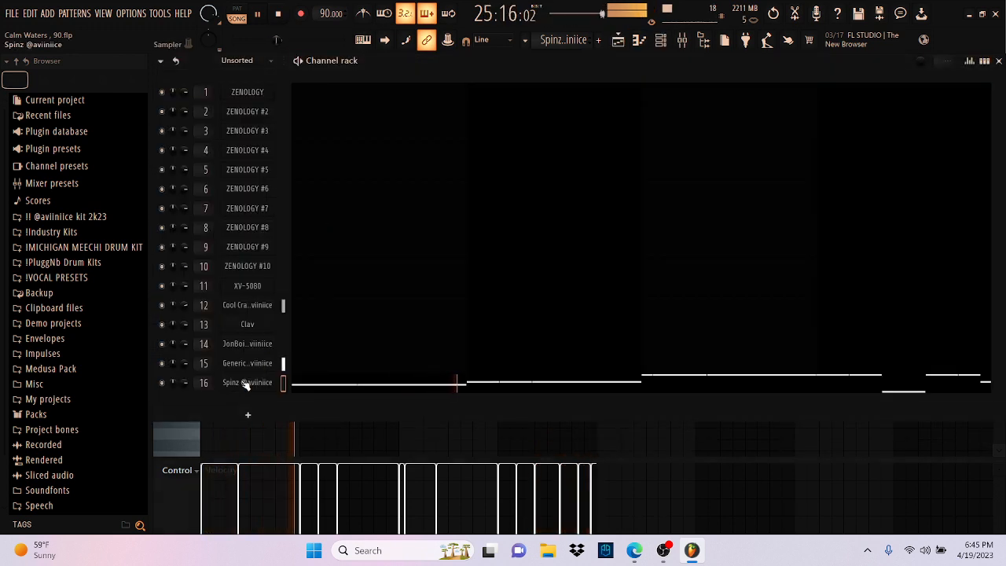
Step: Bring up the Spinz 808 channel settings showing its volume envelope
double_click(249, 382)
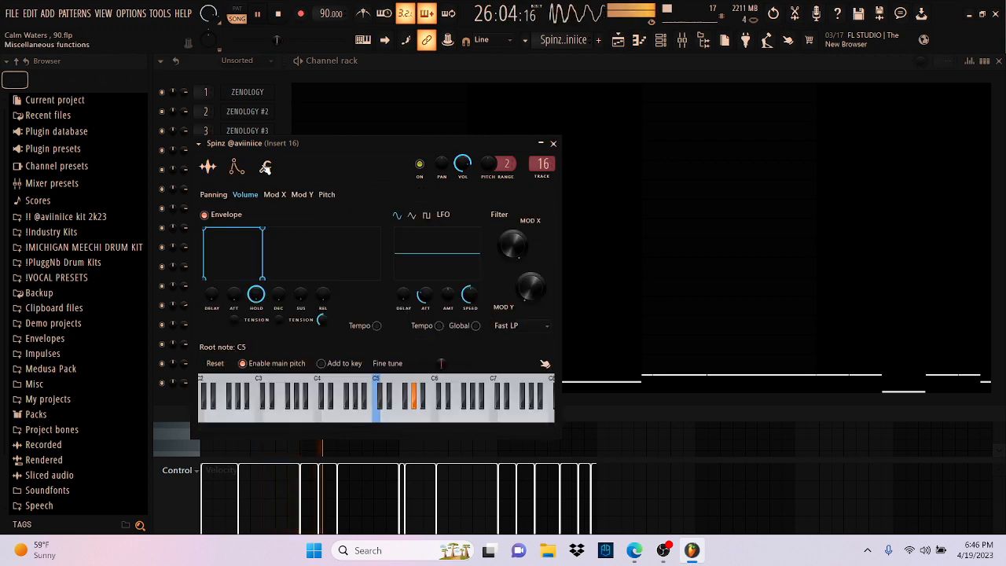
Step: Check the Spinz sampler settings, then show the Mixer at insert 16
click(208, 166)
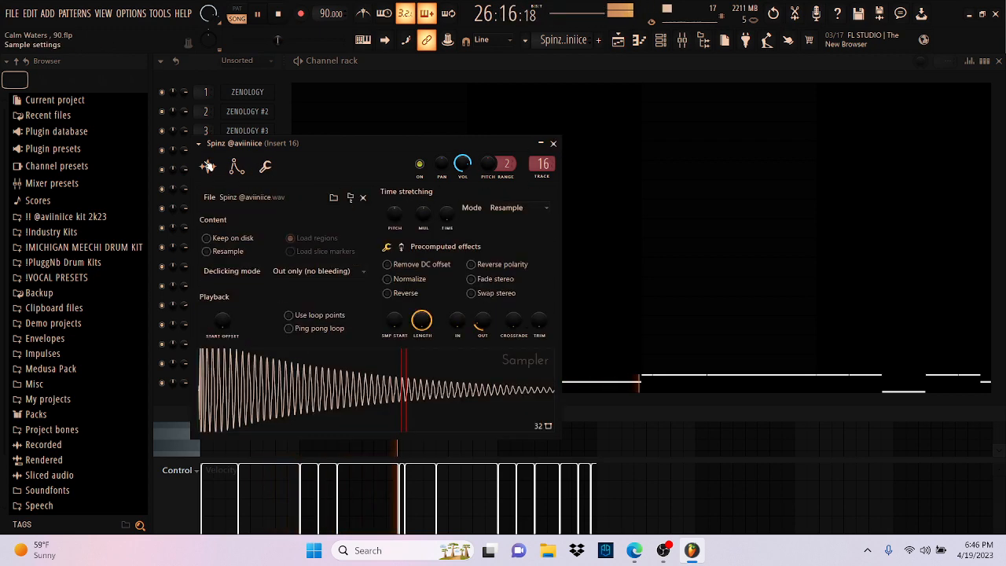
click(553, 143)
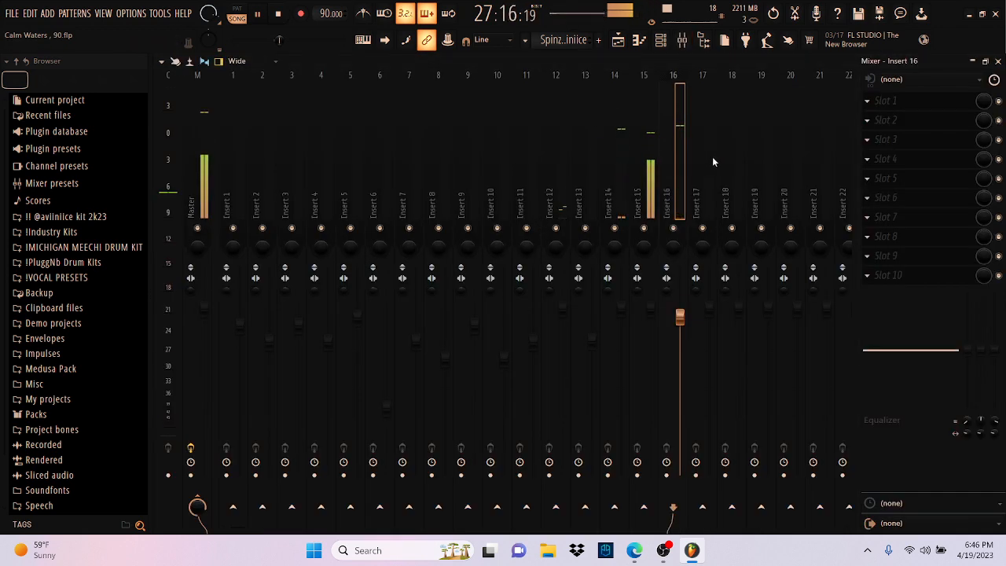
Step: Review the master's Fresh Air and Fruity soft clipper, then expand the kit's Mixer Presets > Keys folder in the Browser
click(642, 204)
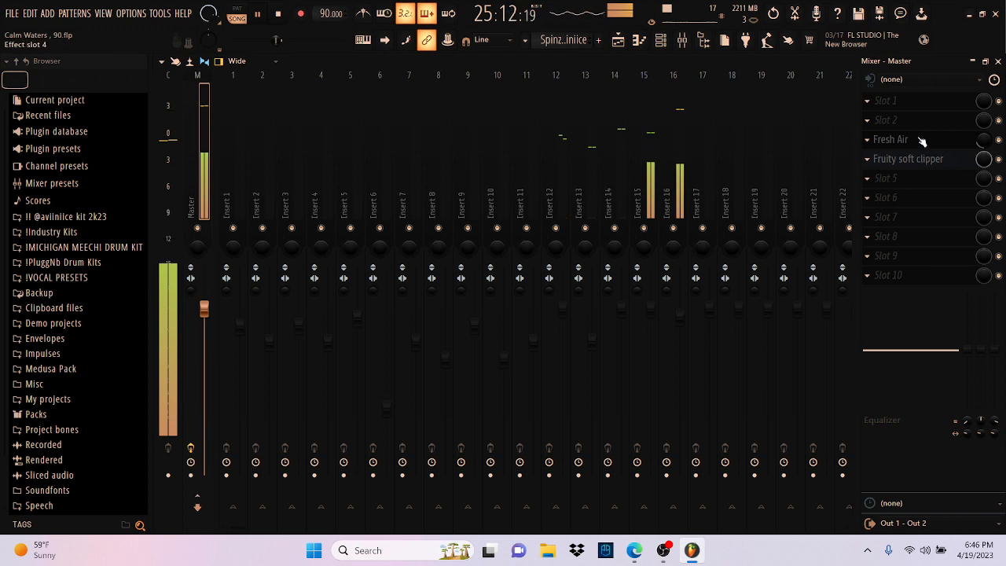
click(890, 138)
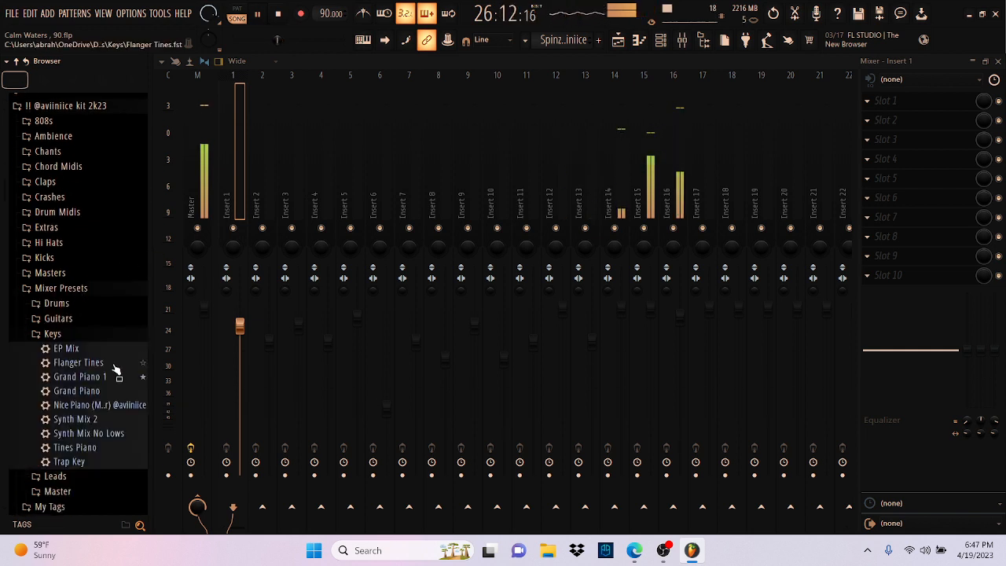
click(82, 377)
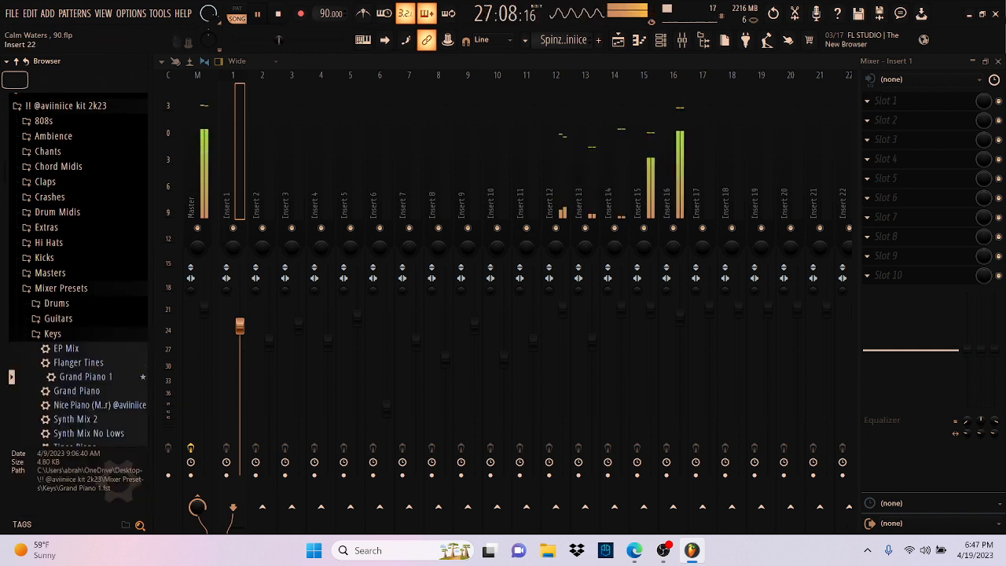